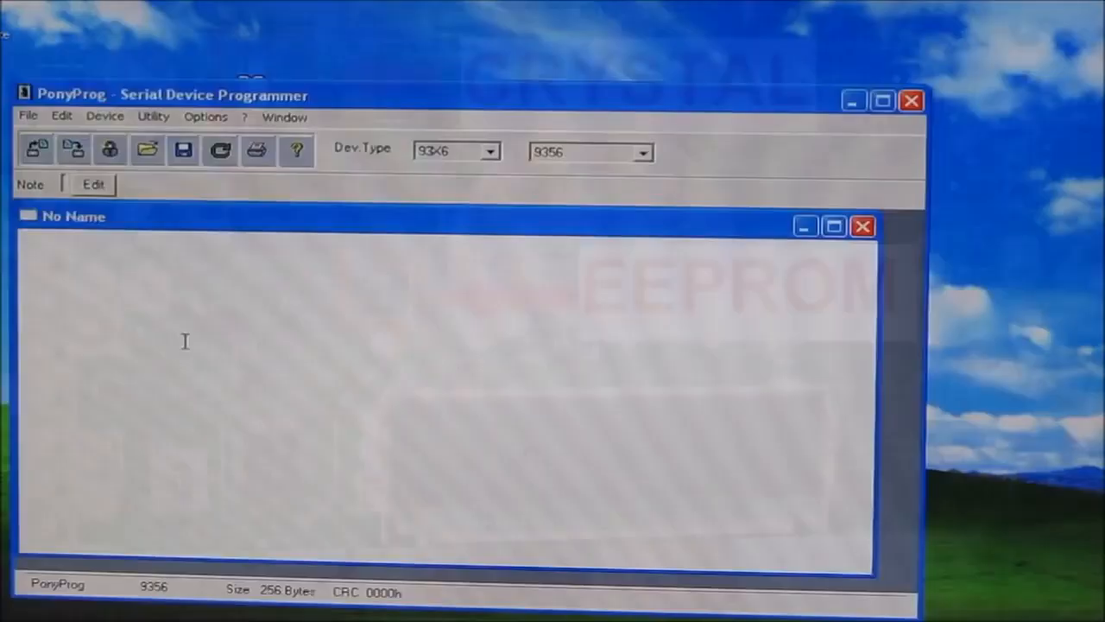
Open the programmer interface setup from the Options menu
{"action": "left_click", "coordinate": [205, 117]}
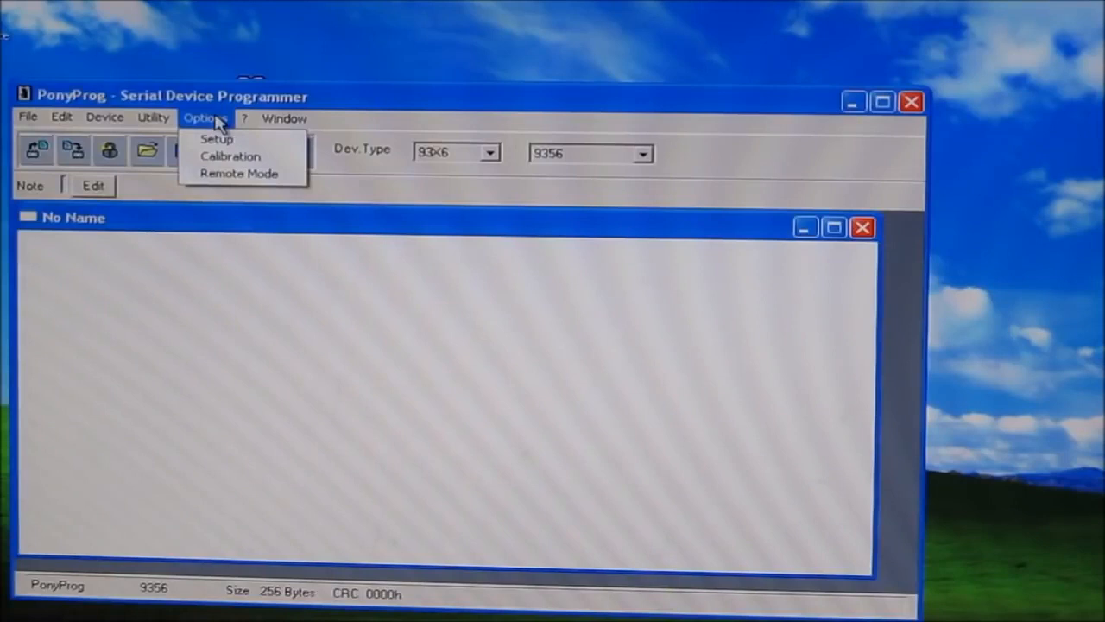
{"action": "left_click", "coordinate": [216, 138]}
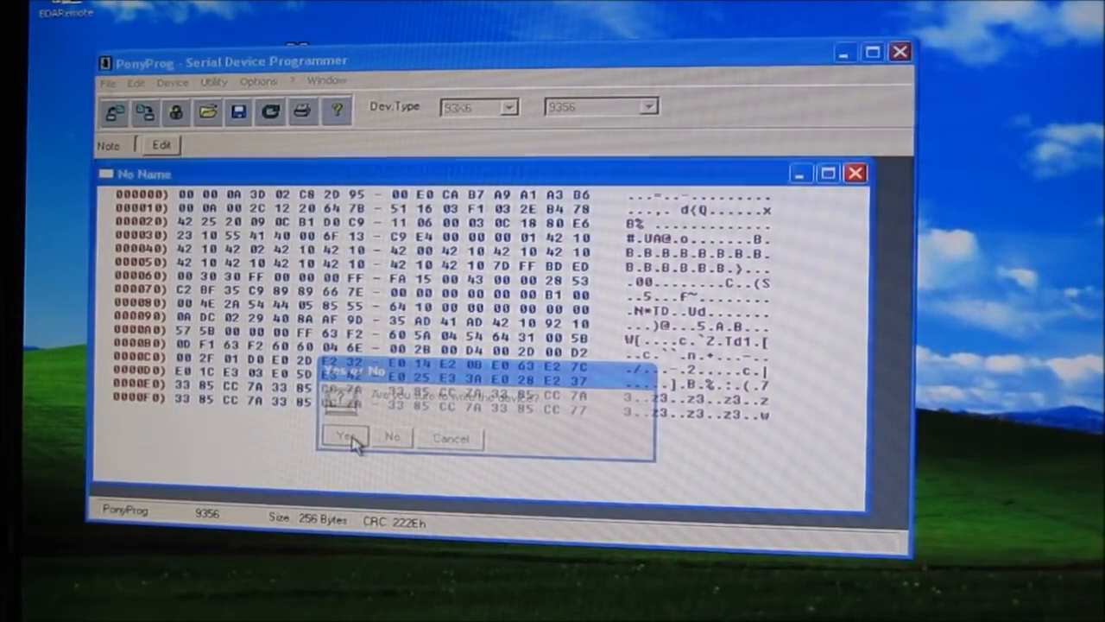
Answer Yes to the pending device operation prompt
{"action": "left_click", "coordinate": [345, 436]}
{"action": "type", "text": "b3"}
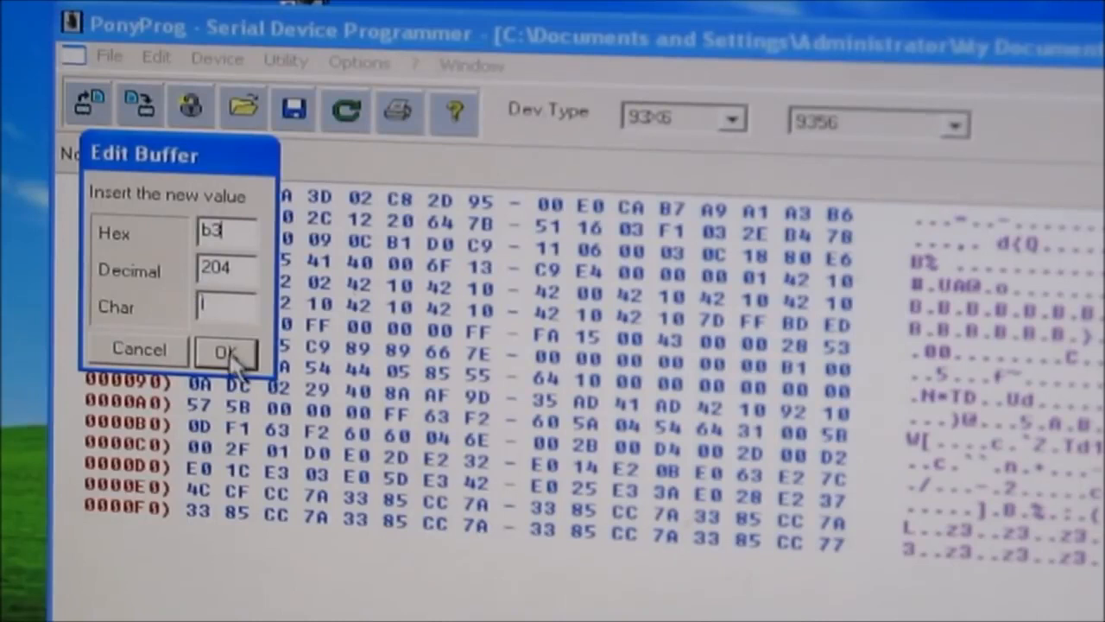
Confirm the new byte value B3 in the Edit Buffer dialog
{"action": "left_click", "coordinate": [226, 352]}
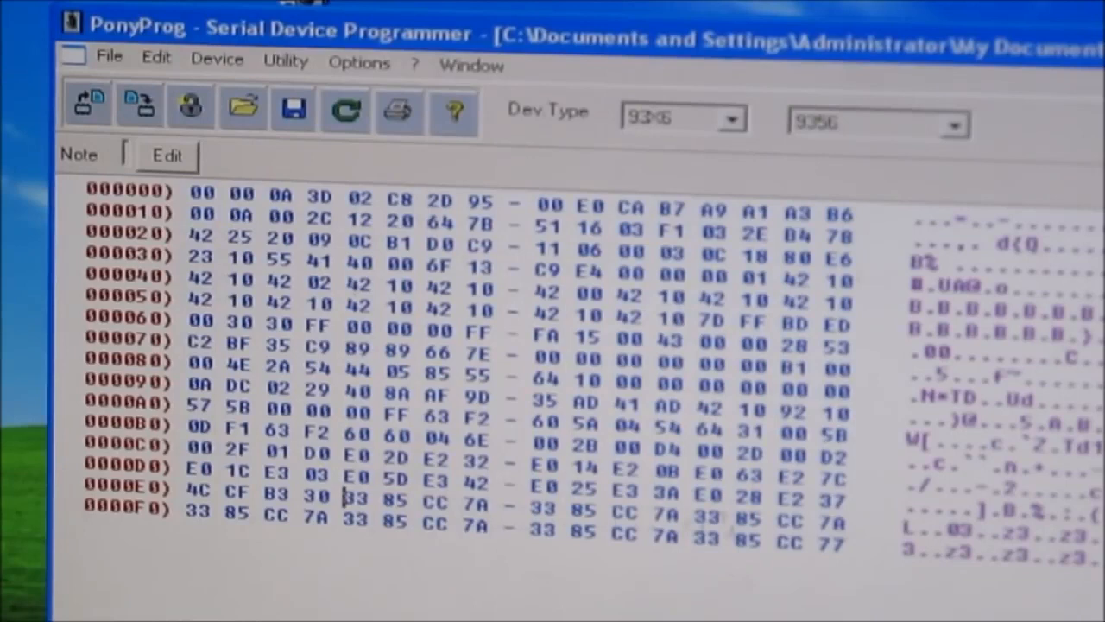